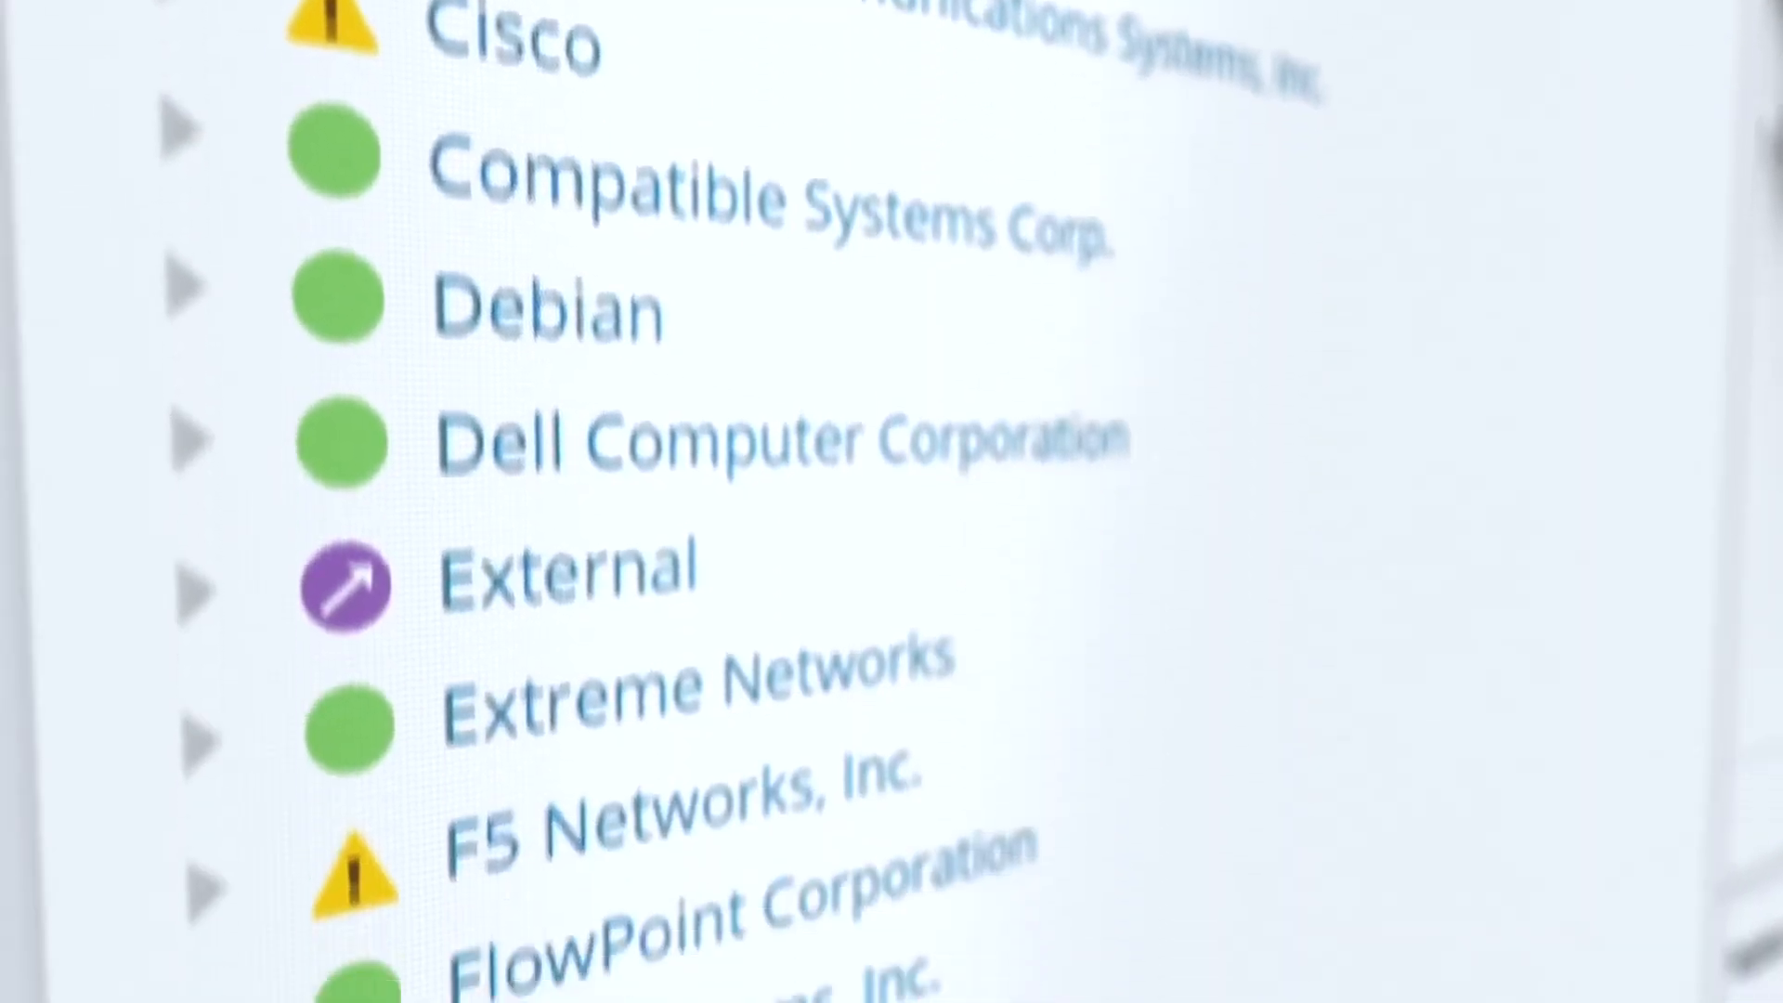
# Step: From the NetFlow Traffic Analyzer Summary, show the HQWAN router's Node Details with WAN traffic and top 10 applications
pyautogui.scroll(-3)
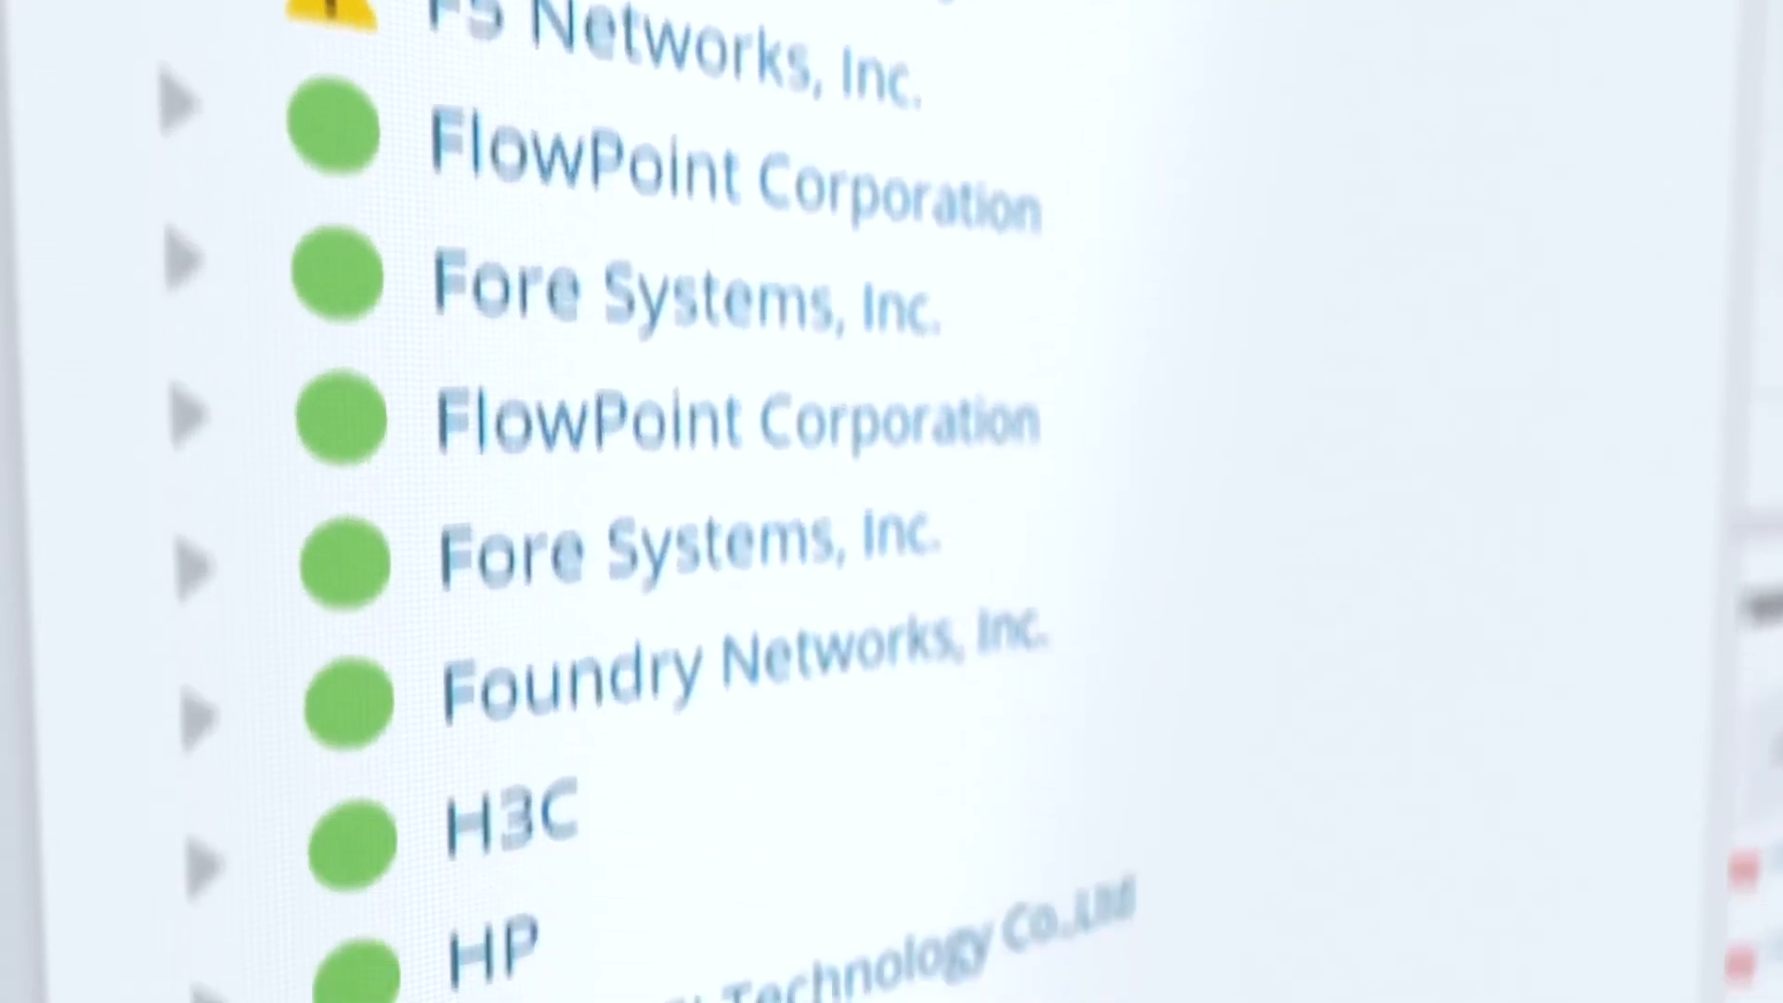
pyautogui.scroll(-3)
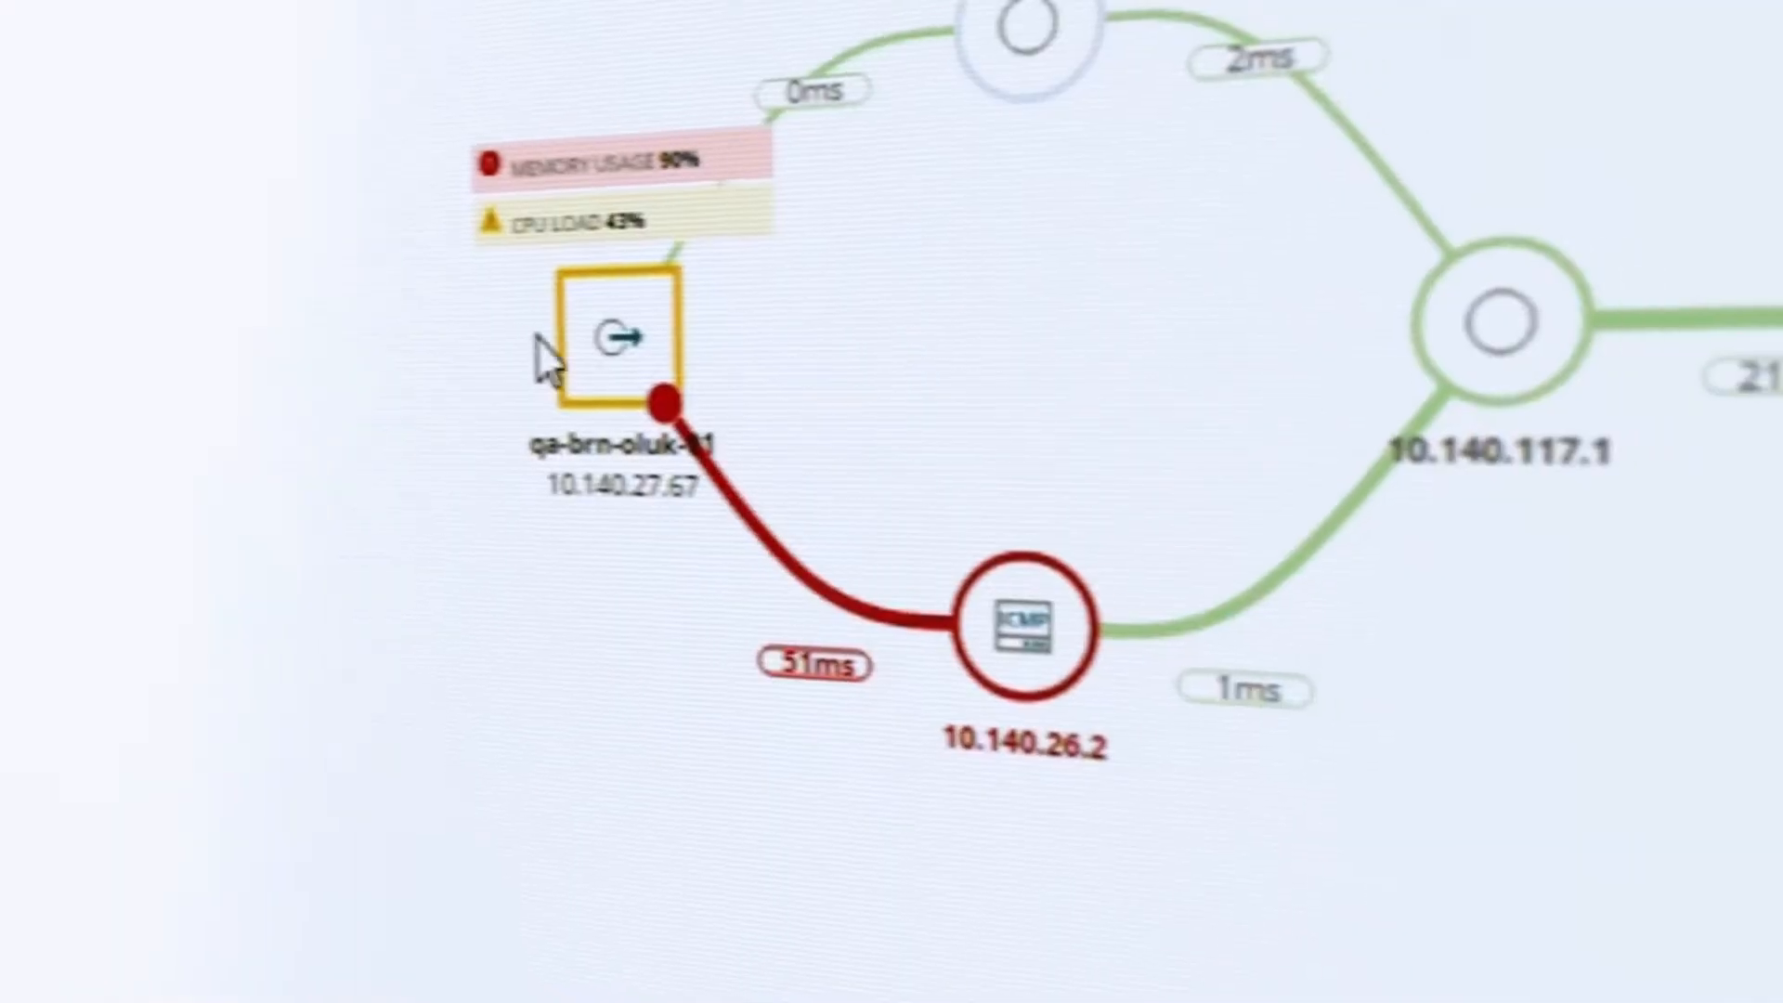
pyautogui.click(617, 342)
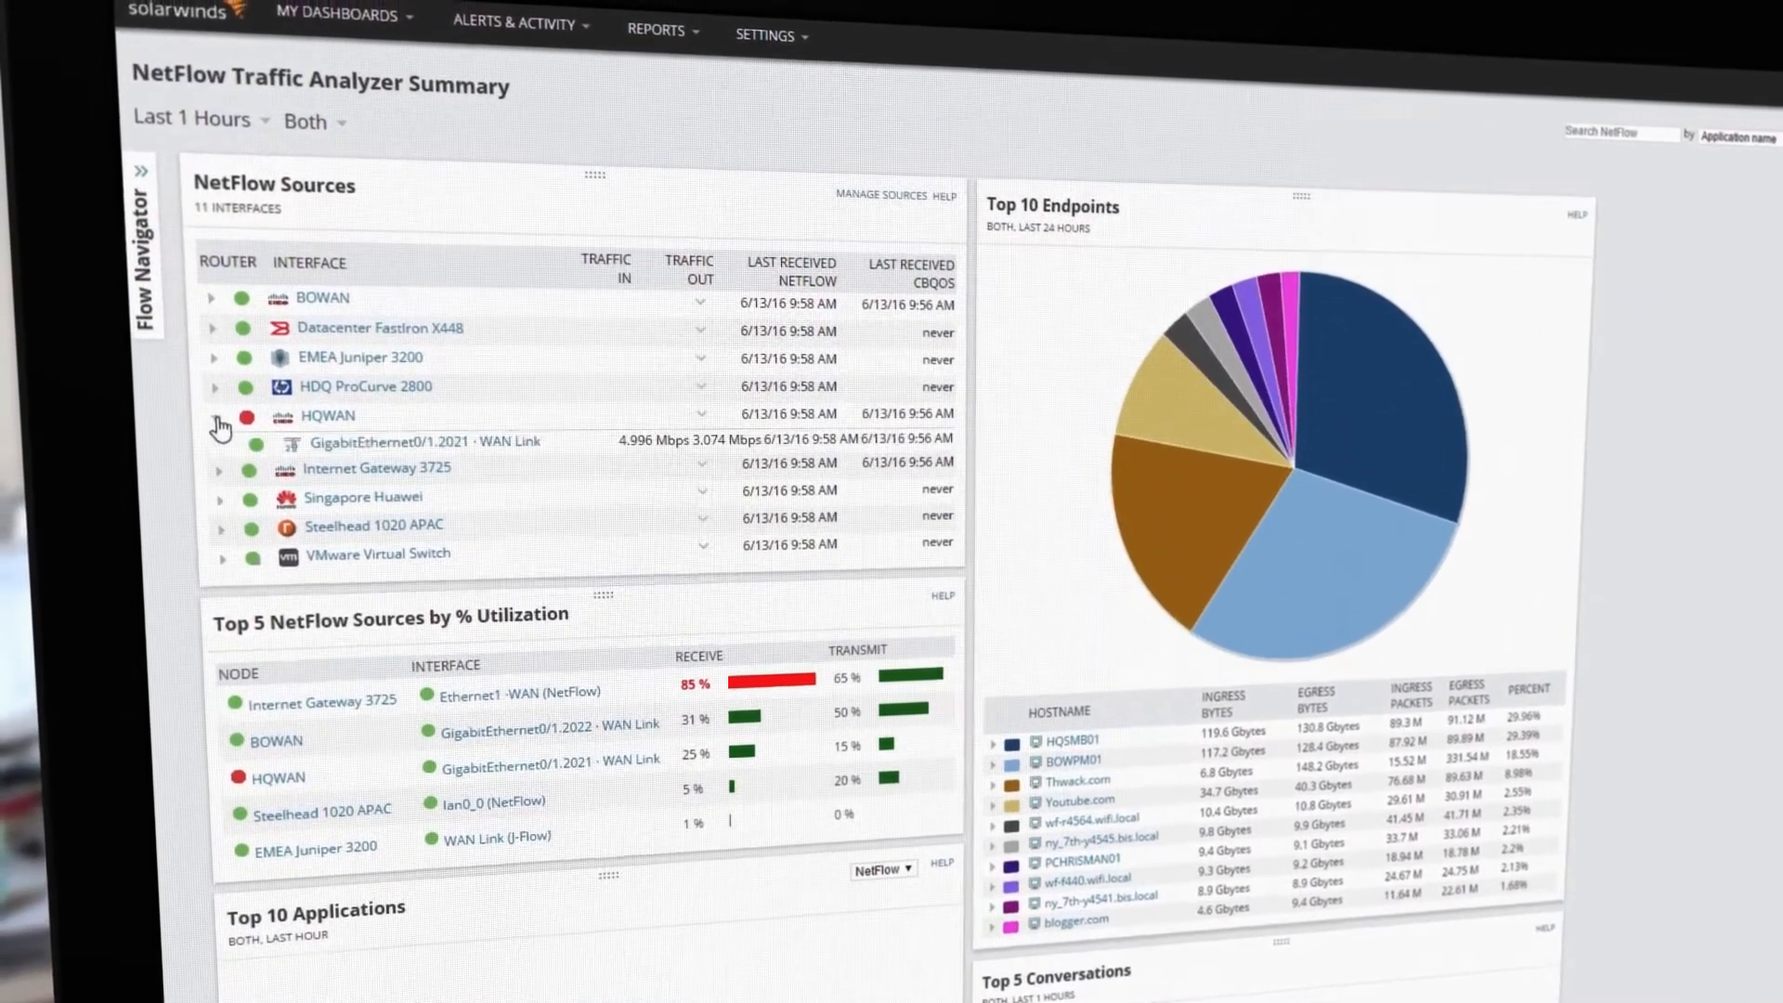
pyautogui.click(329, 414)
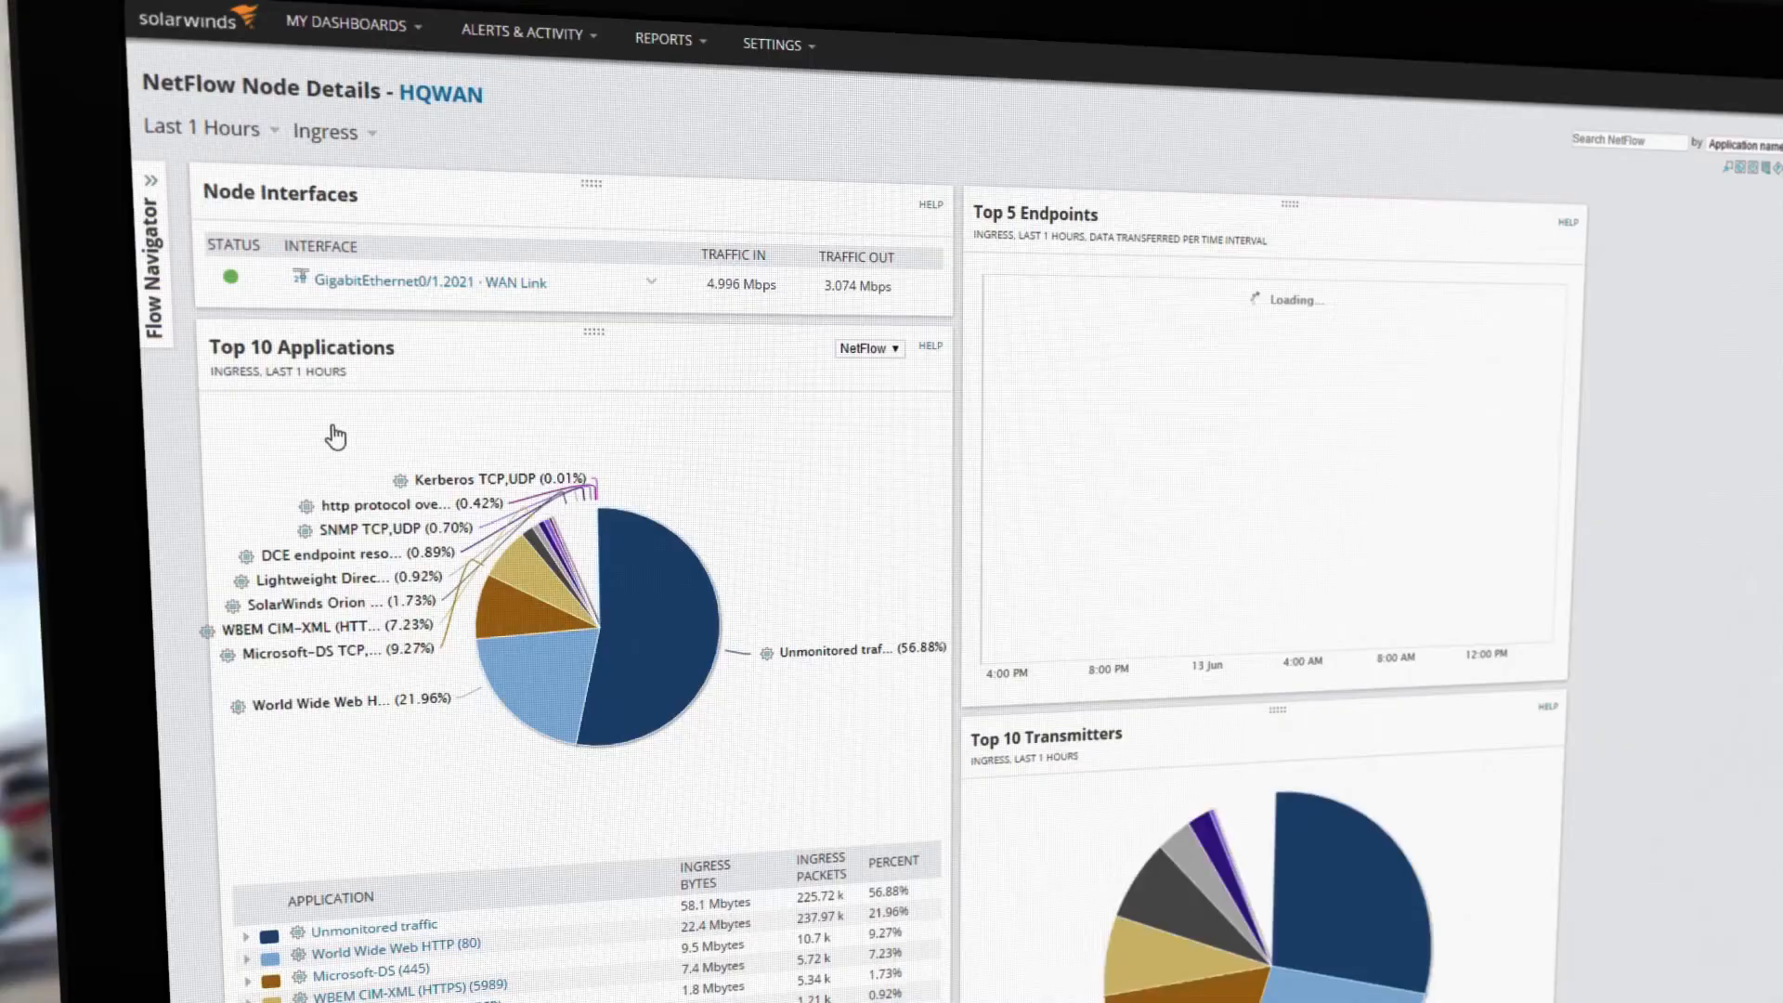